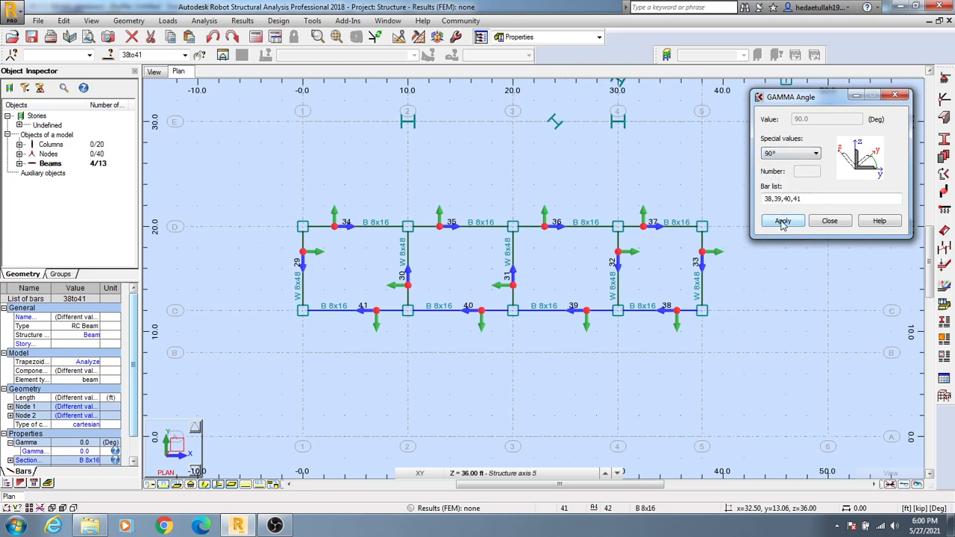
- Apply a 90° gamma angle to bars 38, 39, 40 and 41 in the GAMMA Angle dialog
{"action": "left_click", "coordinate": [782, 221]}
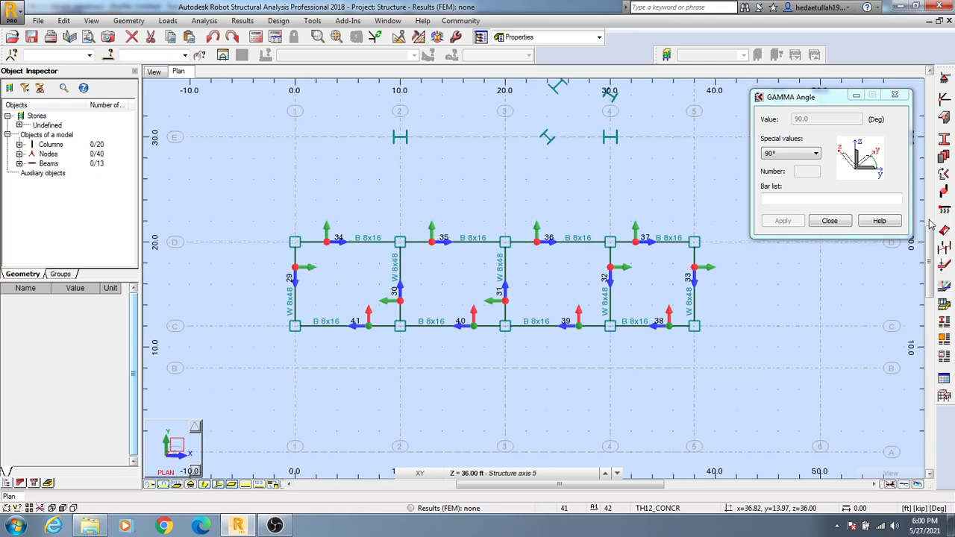